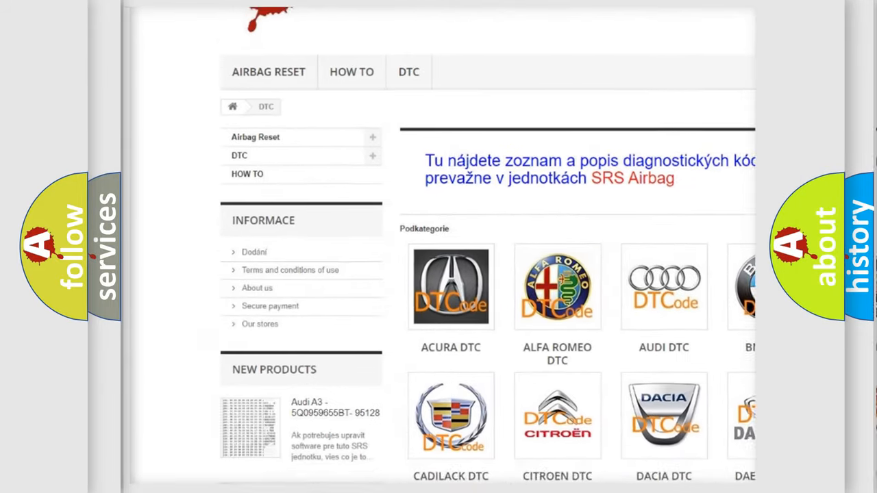
scroll("down", 3)
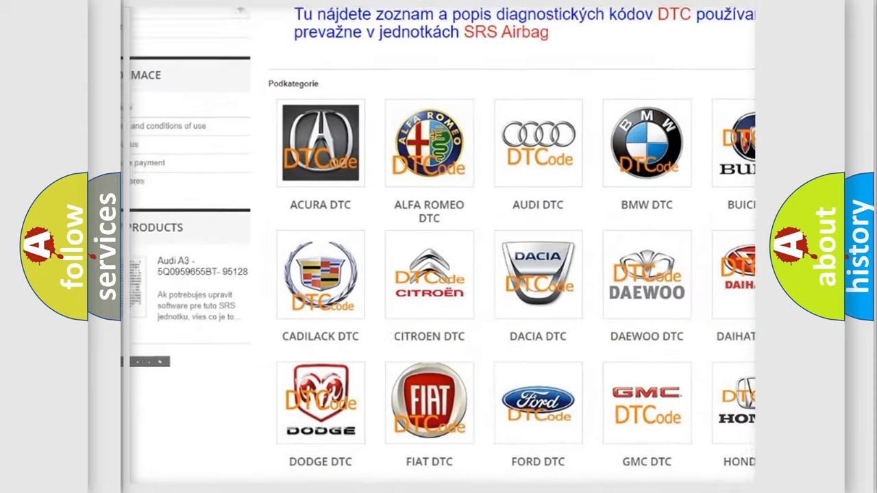
scroll("down", 3)
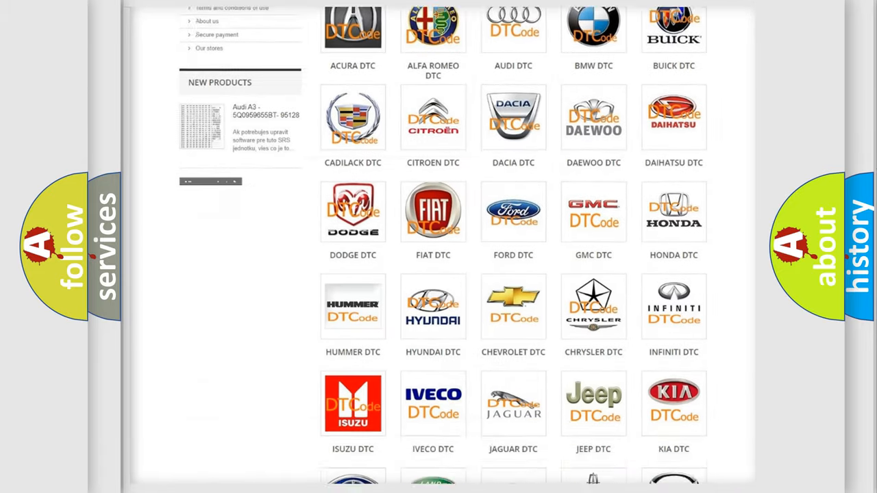
scroll("down", 3)
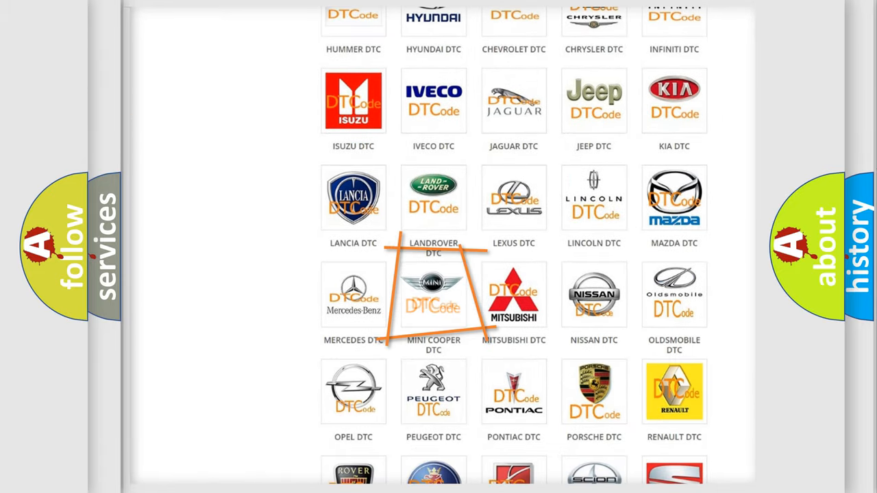